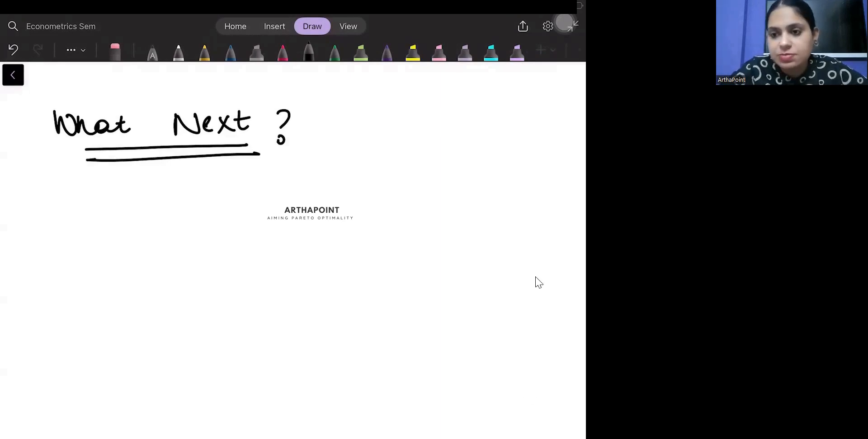
mouse_move(568, 155)
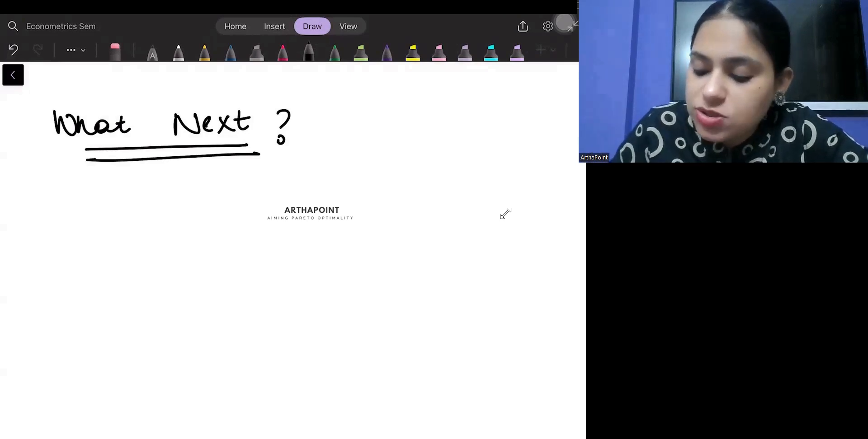
Step: Draw two long black underlines beneath the 'What Next ?' heading and move down for the list
left_click_drag(30, 149, 313, 150)
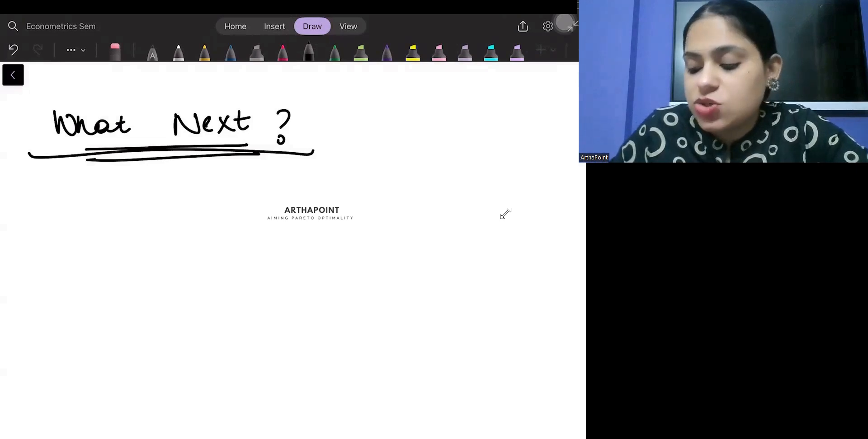
left_click_drag(64, 171, 331, 151)
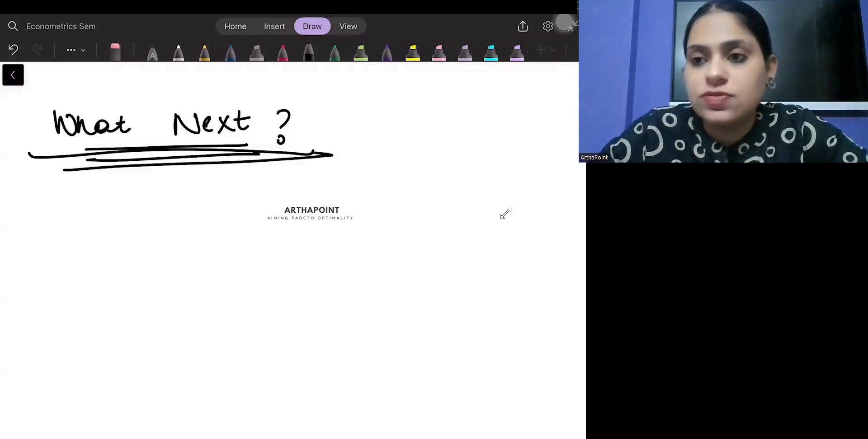
scroll("down", 3)
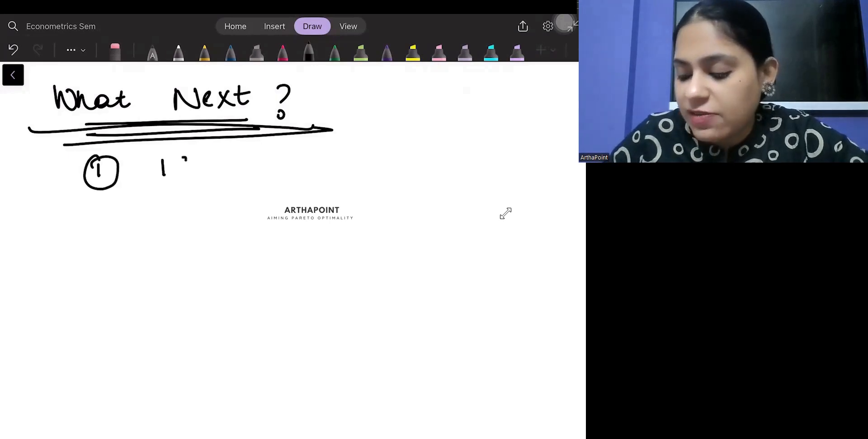
Step: Handwrite 'ISI' beside the circled 1 as the first university
left_click_drag(161, 166, 233, 193)
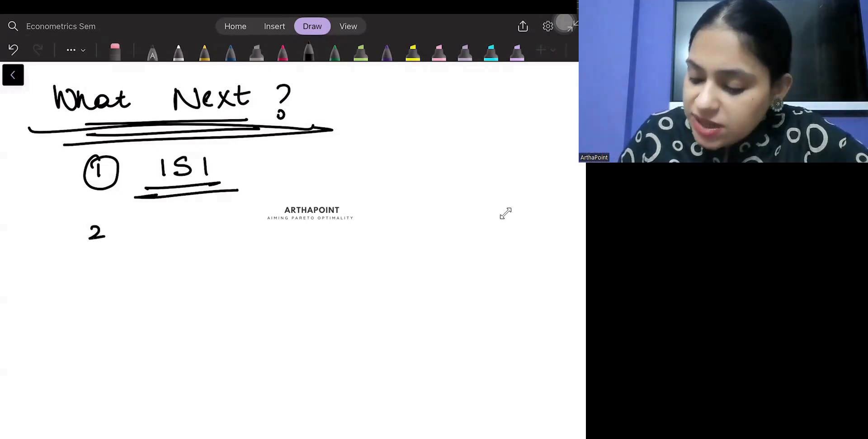
Step: Circle the 2, handwrite 'Jamia' beside it, and start a circled 3 below
left_click_drag(83, 232, 110, 238)
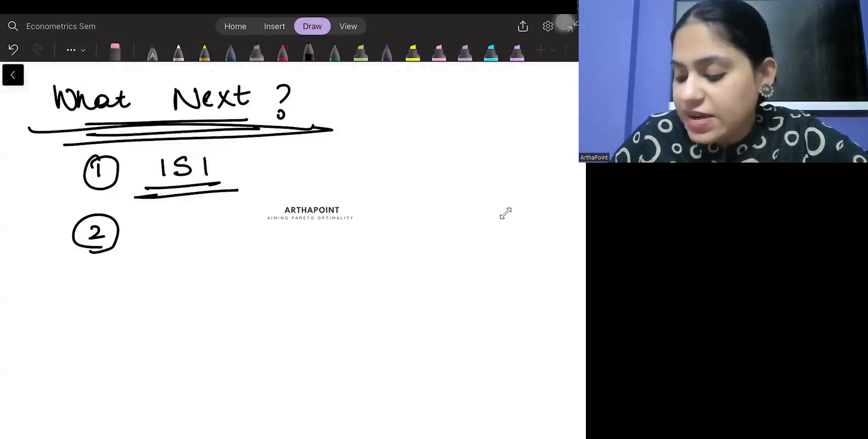
left_click_drag(158, 222, 169, 244)
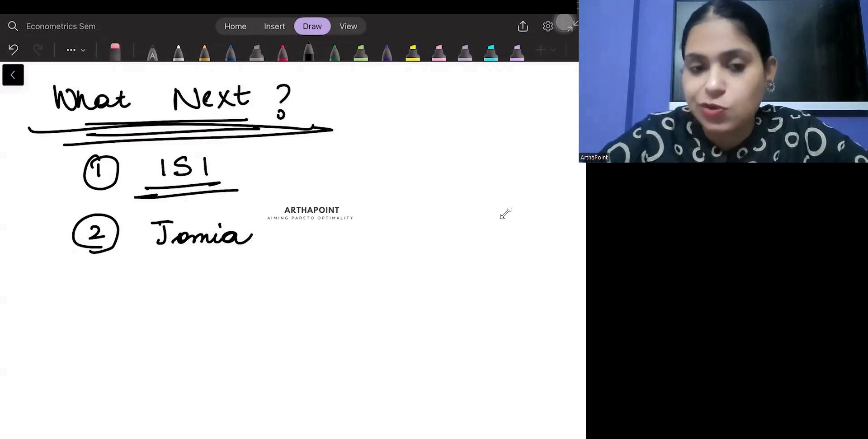
left_click_drag(83, 276, 100, 293)
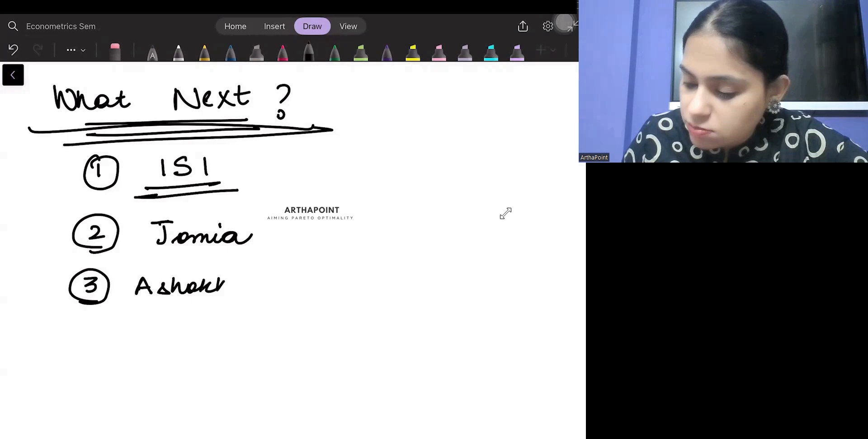
Step: Finish 'Ashoka' beside the circled 3 and add a circled 4 with 'SNU' below
left_click_drag(225, 285, 255, 287)
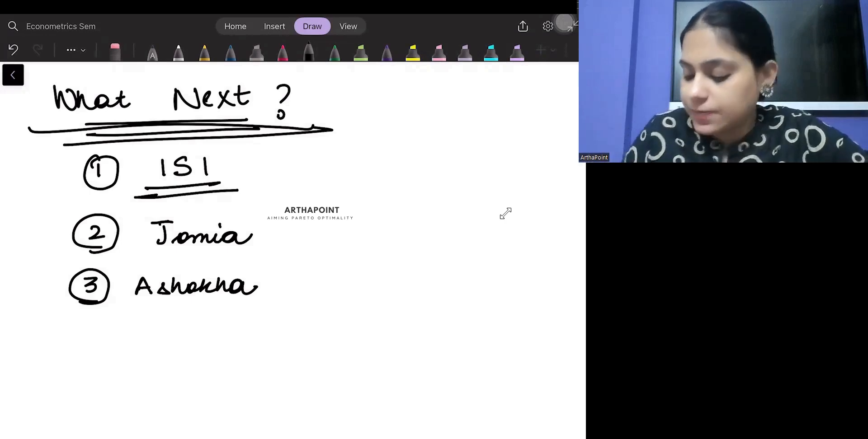
left_click_drag(66, 321, 108, 358)
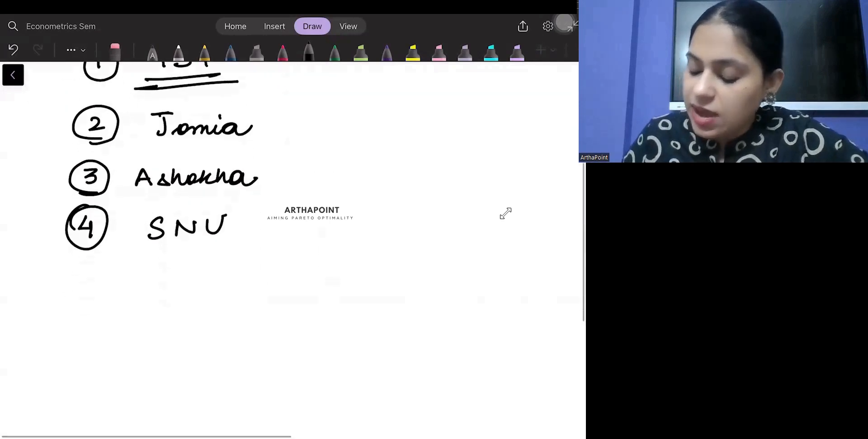
Step: Move down the page to continue the list with circled 5 'MSE' and 6 'IIFT'
scroll("down", 3)
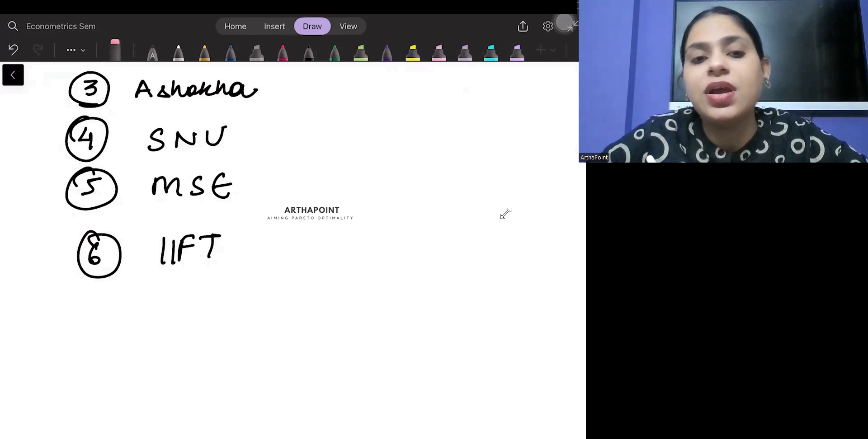
Step: Draw a pink tick beside IIFT so all six universities are checked
scroll("down", 3)
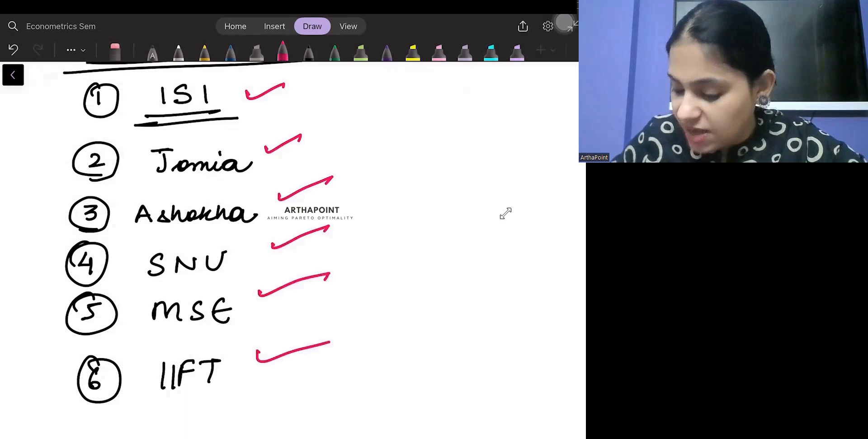
left_click_drag(260, 355, 347, 339)
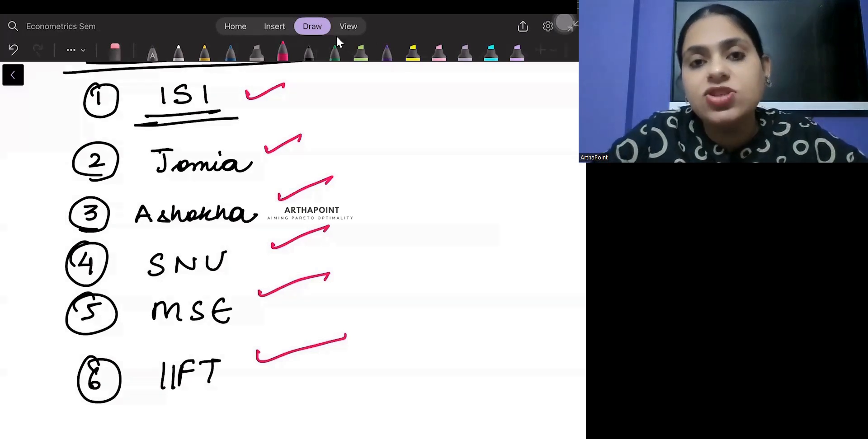
mouse_move(292, 26)
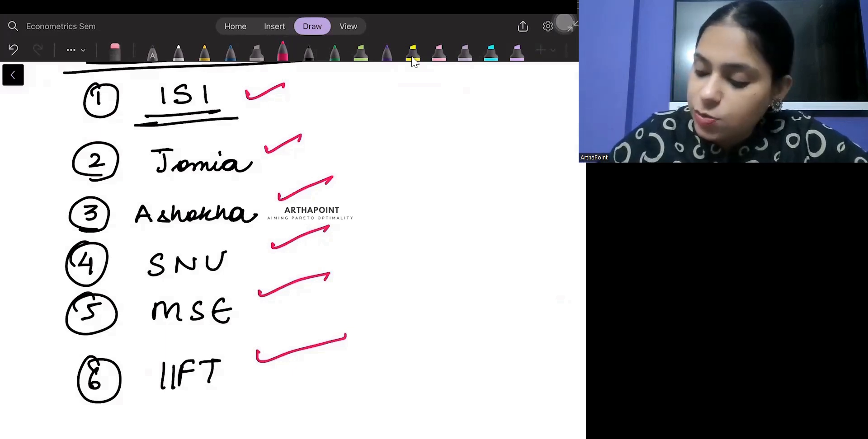
Step: Draw a tall pink bracket right of the ticks and handwrite 'Jindal' beside it
left_click_drag(316, 73, 354, 390)
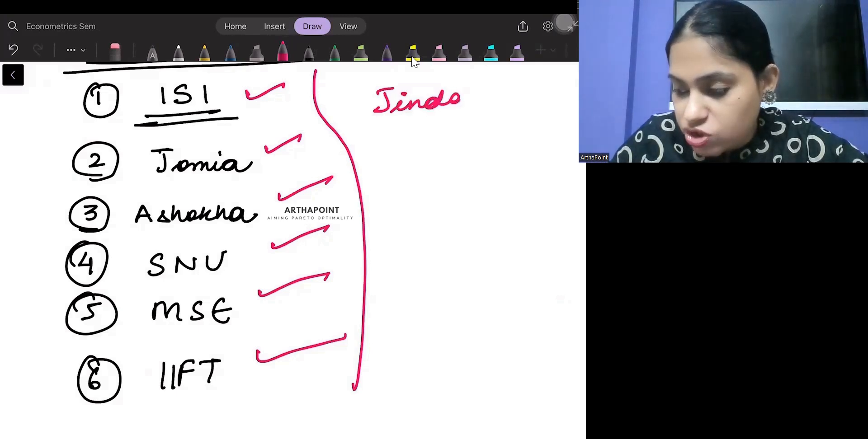
left_click_drag(459, 102, 479, 122)
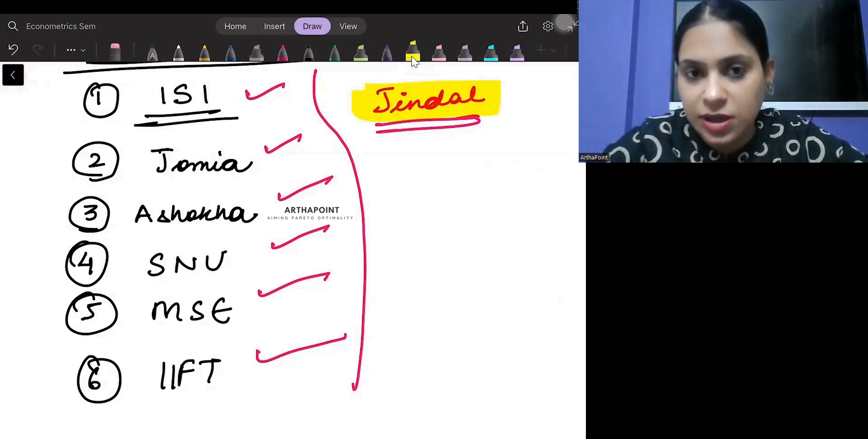
Step: Draw a yellow brace along the left of the six-university list
left_click_drag(53, 89, 47, 199)
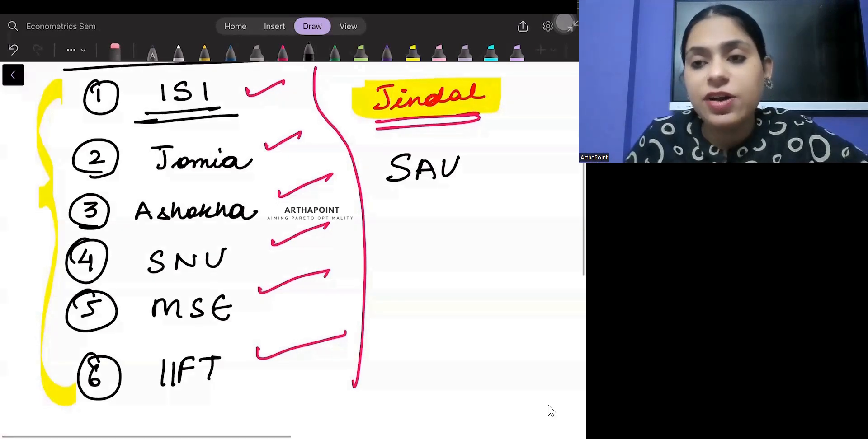
scroll("down", 3)
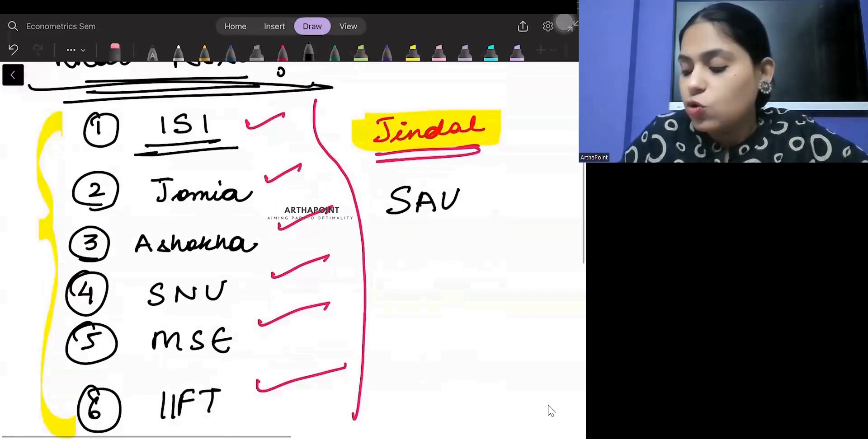